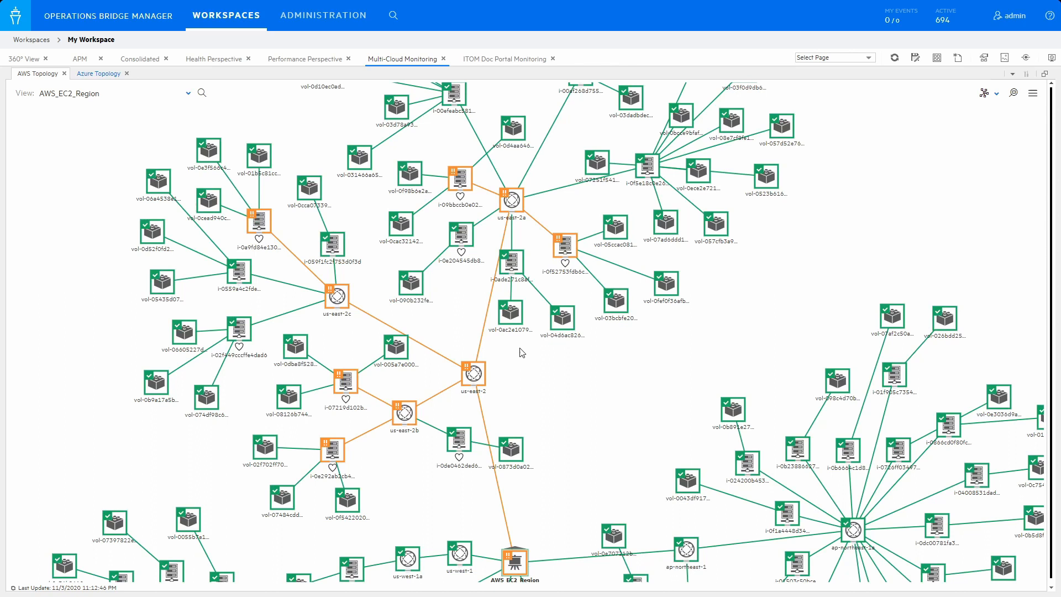
pyautogui.moveTo(547, 181)
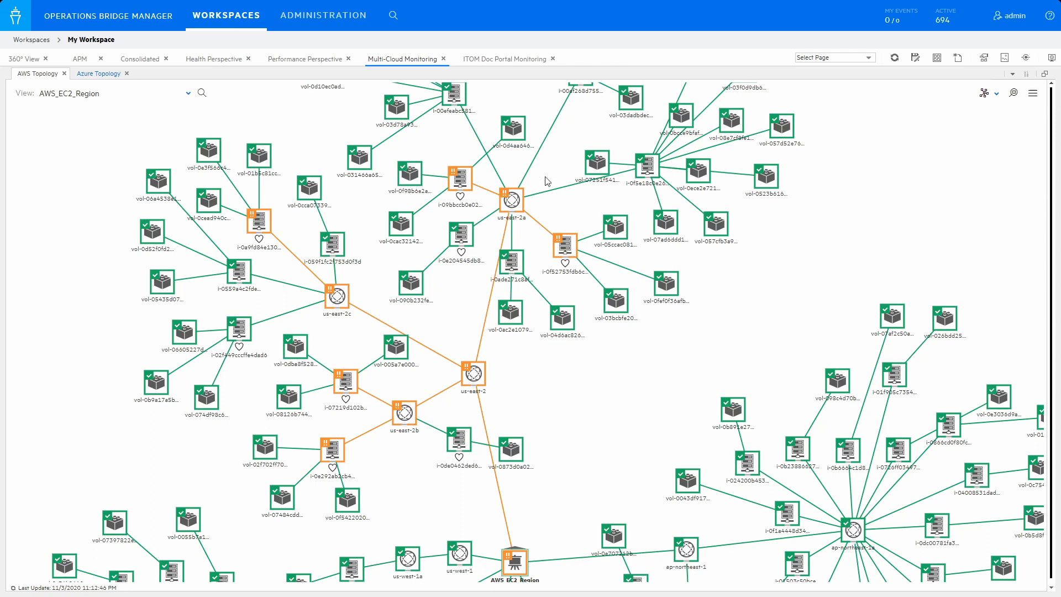
pyautogui.moveTo(276, 291)
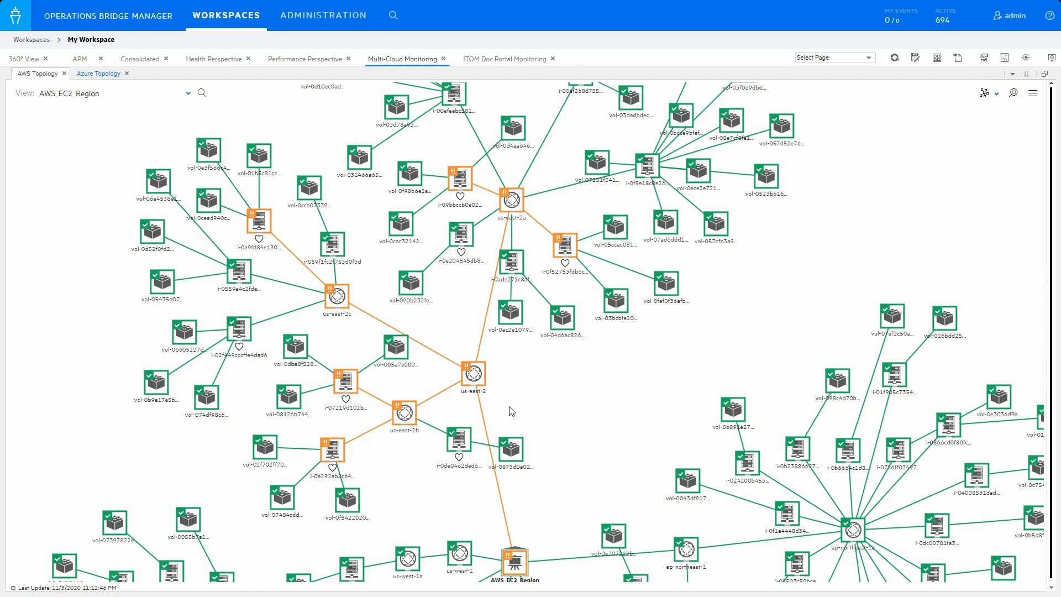
pyautogui.moveTo(21, 73)
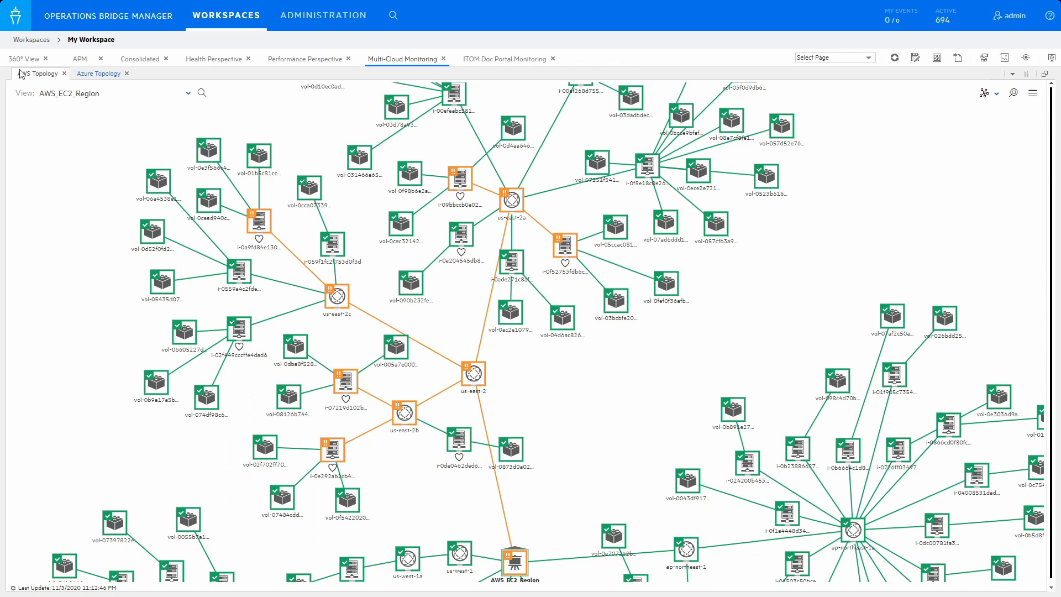
pyautogui.moveTo(245, 248)
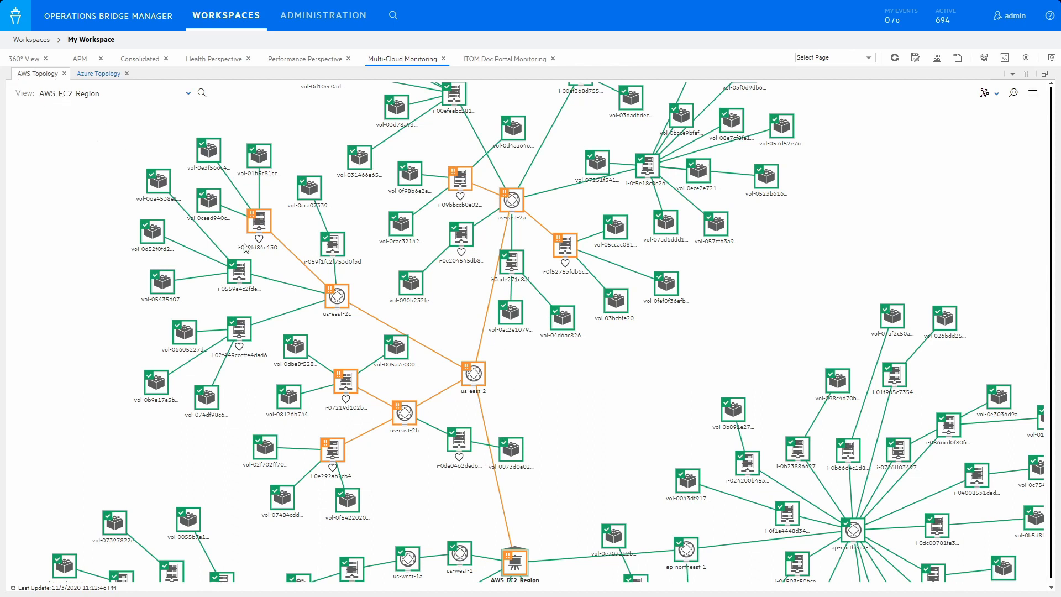
pyautogui.moveTo(521, 390)
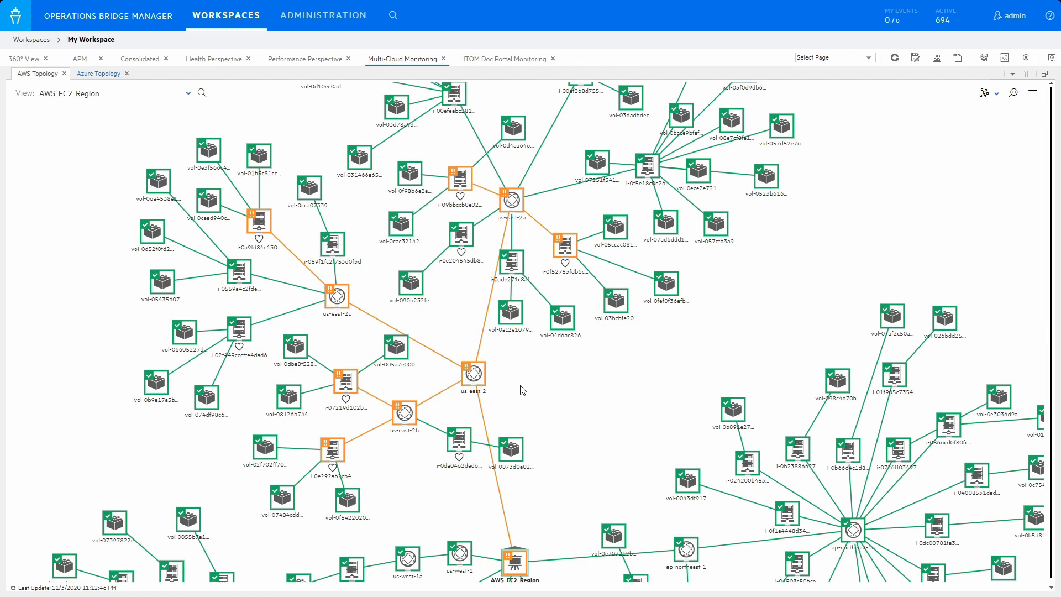
# Switch to the Azure Topology tab to show the MS Azure RM resource group map
pyautogui.click(99, 73)
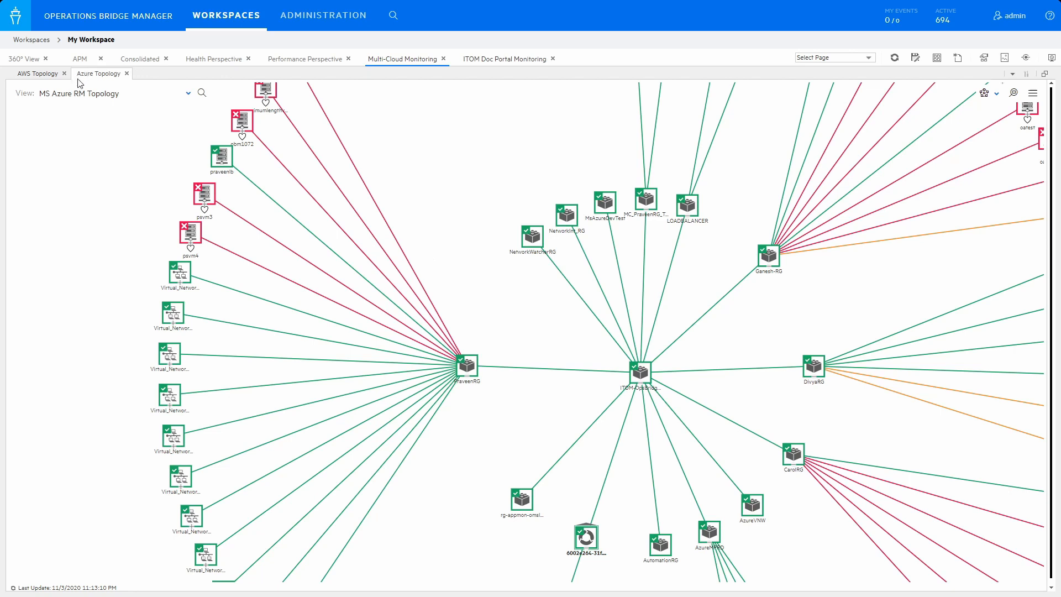
pyautogui.moveTo(54, 108)
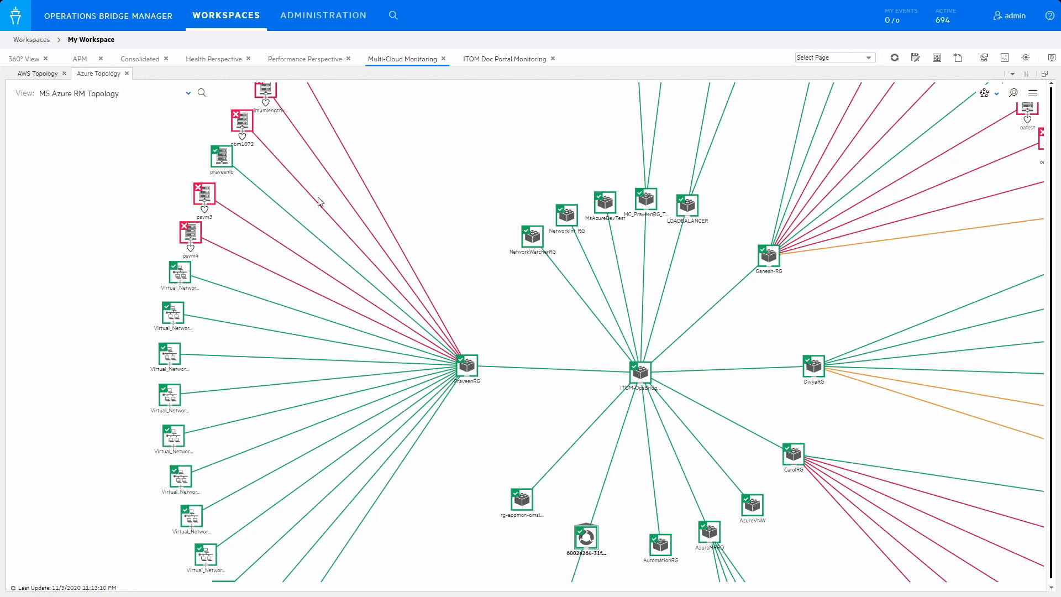
pyautogui.moveTo(566, 534)
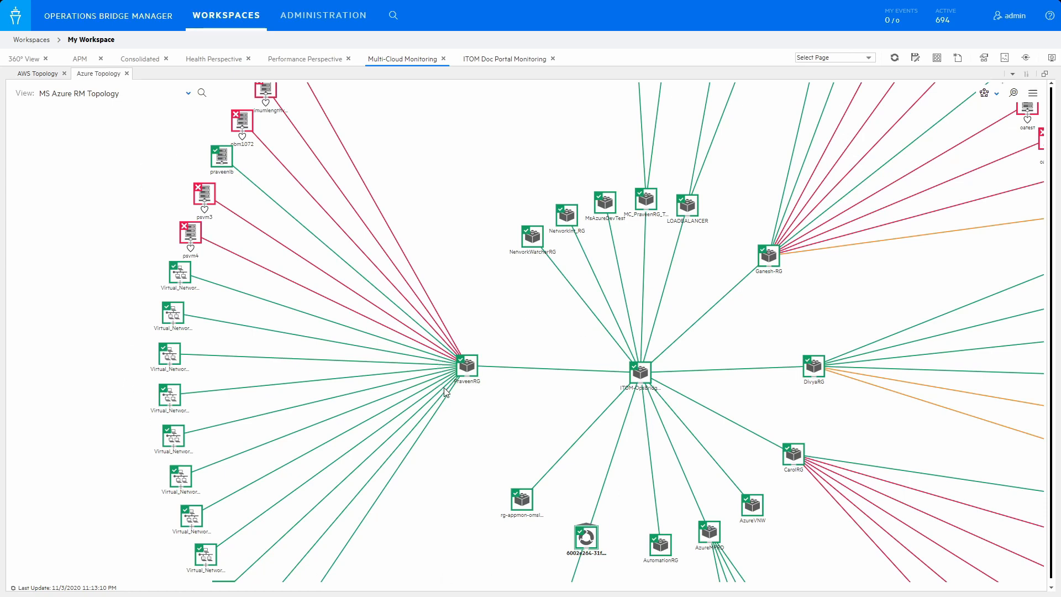
# Switch to the ITOM Doc Portal Monitoring tab to view DocPortal lists, events and charts
pyautogui.click(504, 59)
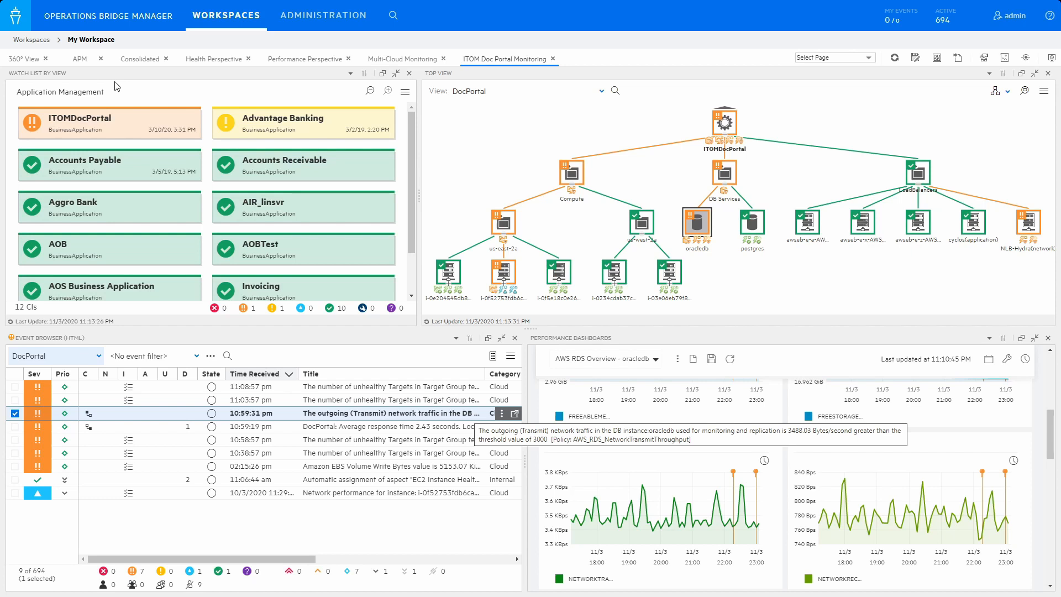
pyautogui.moveTo(484, 139)
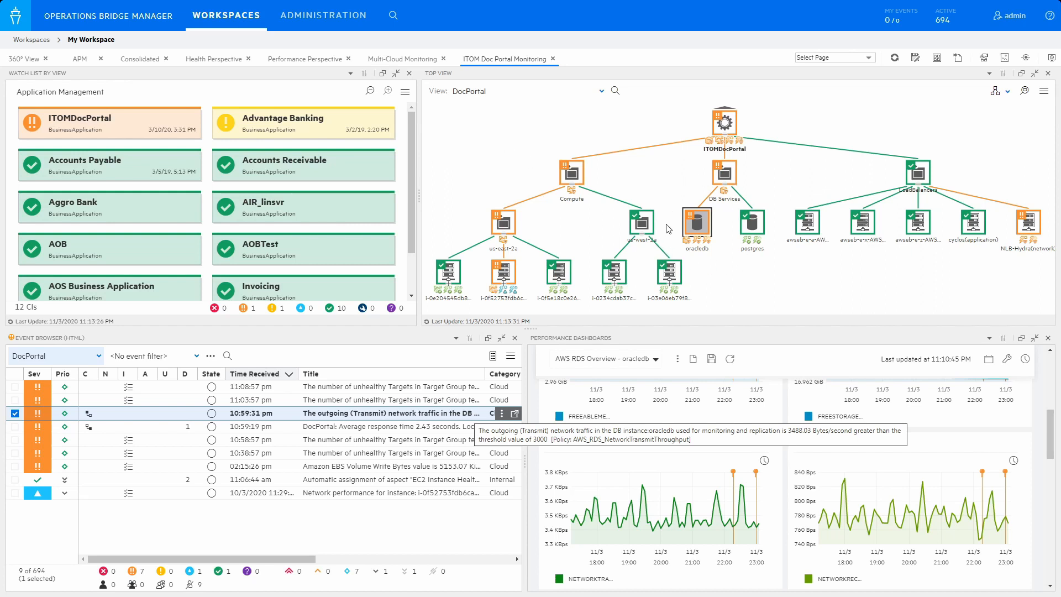
pyautogui.moveTo(683, 262)
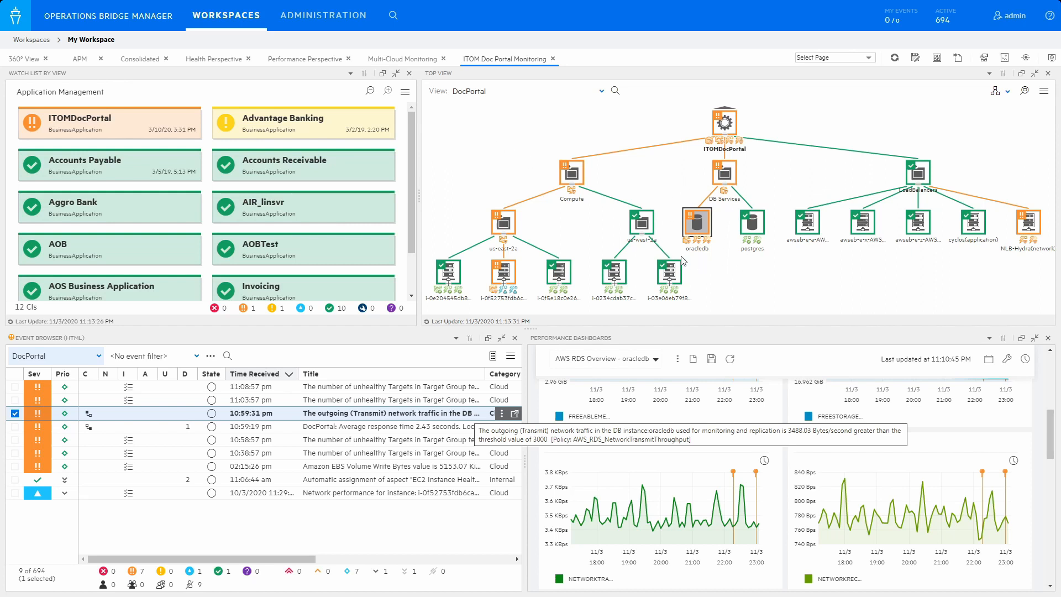
pyautogui.moveTo(722, 266)
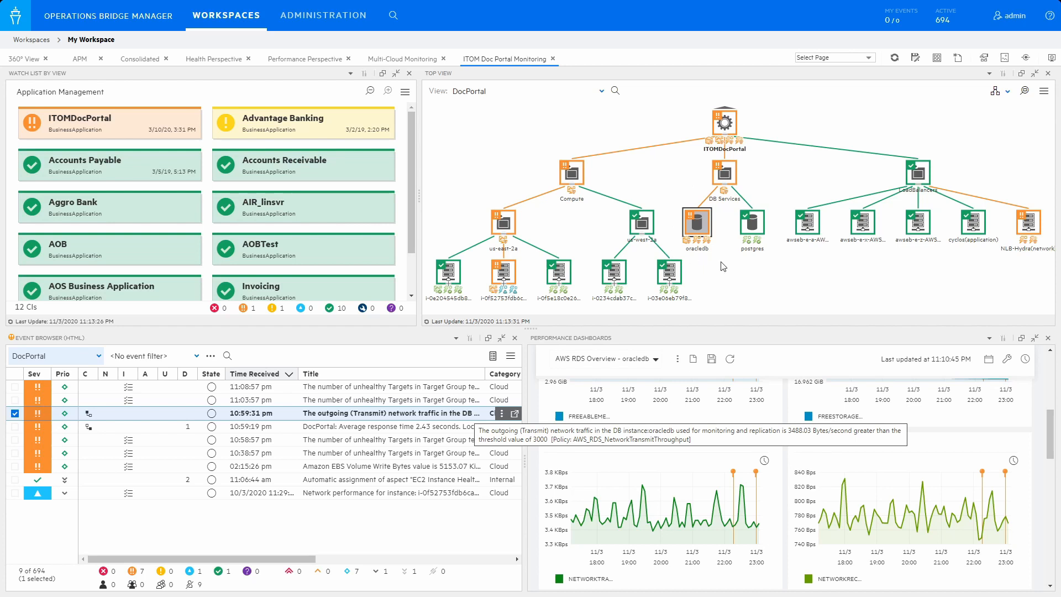
pyautogui.moveTo(730, 178)
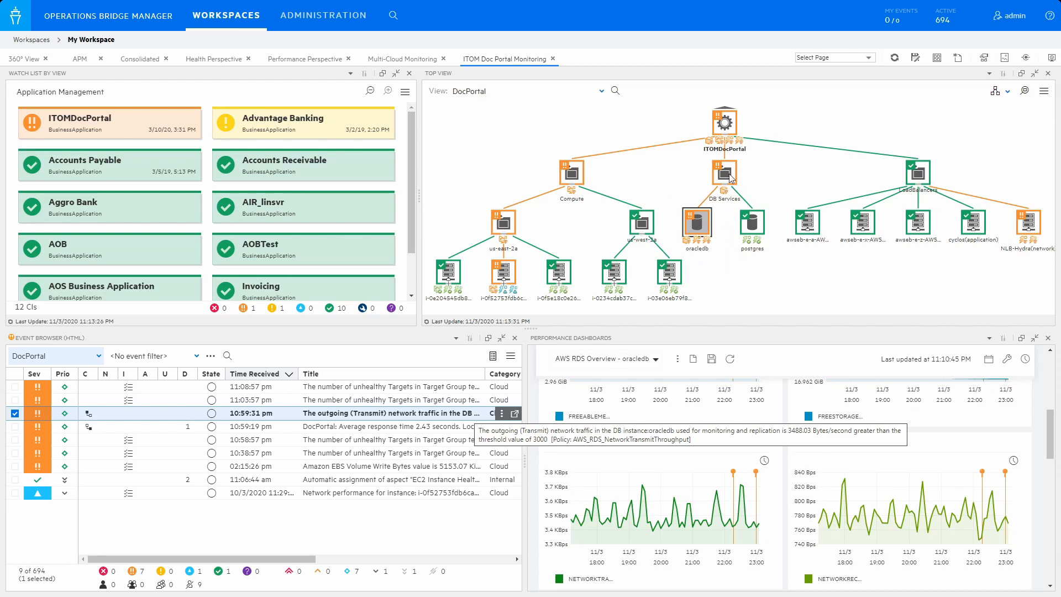
pyautogui.moveTo(692, 195)
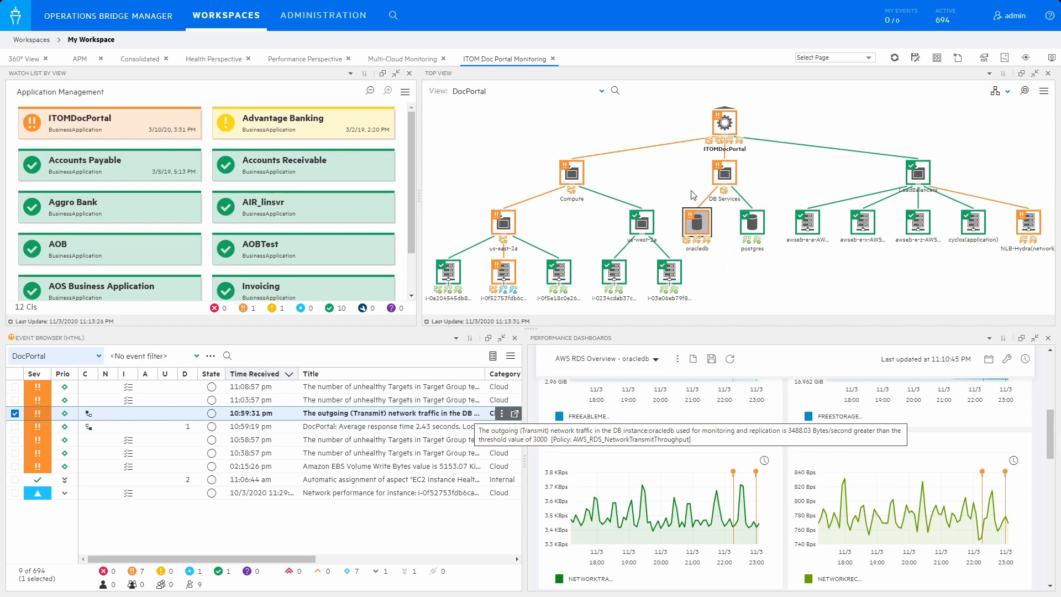
pyautogui.moveTo(695, 264)
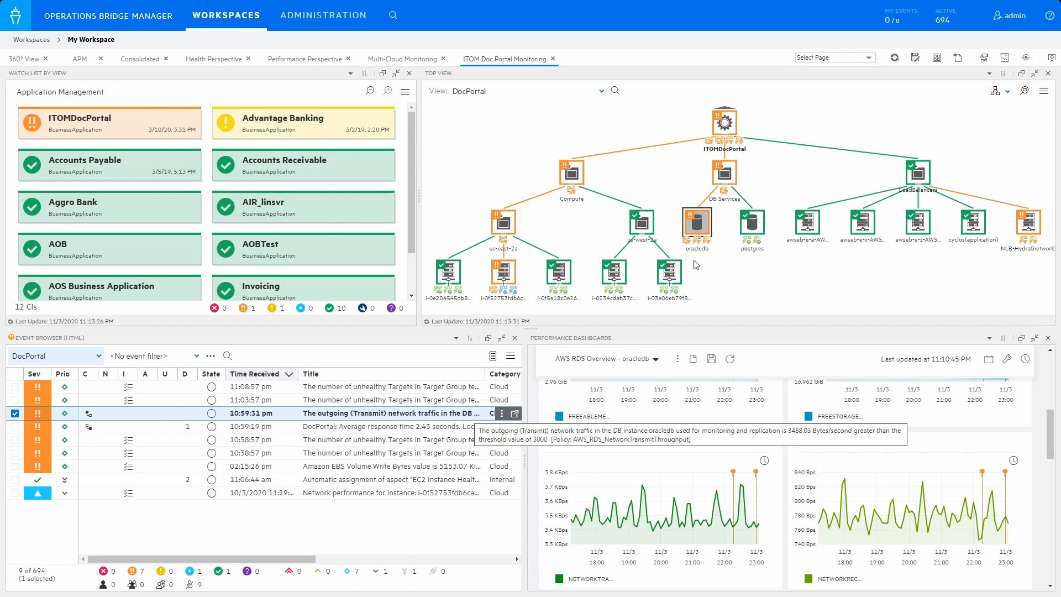
pyautogui.moveTo(707, 271)
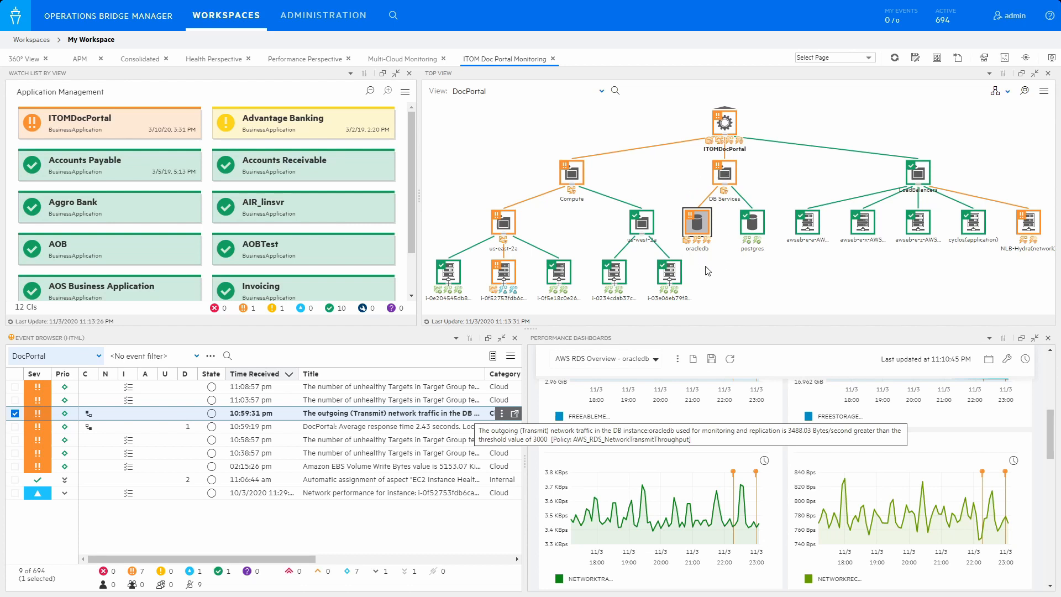
pyautogui.moveTo(222, 405)
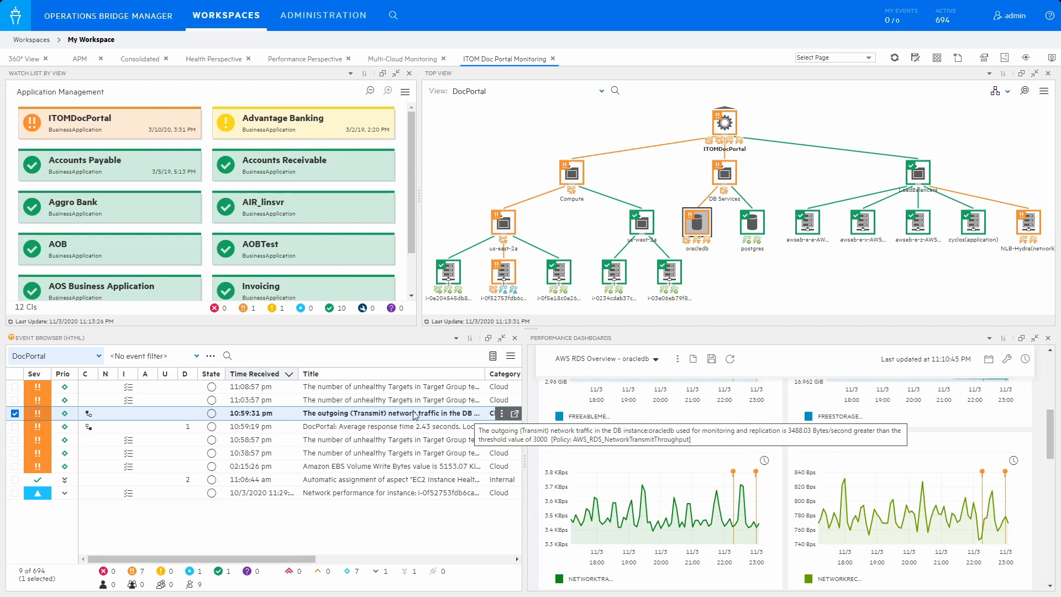
pyautogui.moveTo(480, 415)
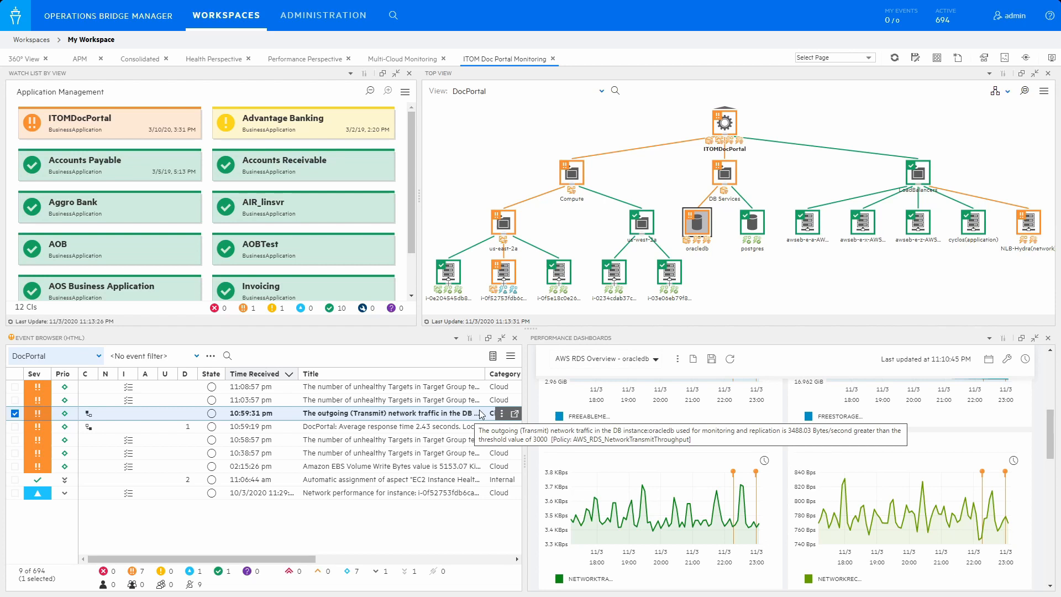
pyautogui.moveTo(426, 416)
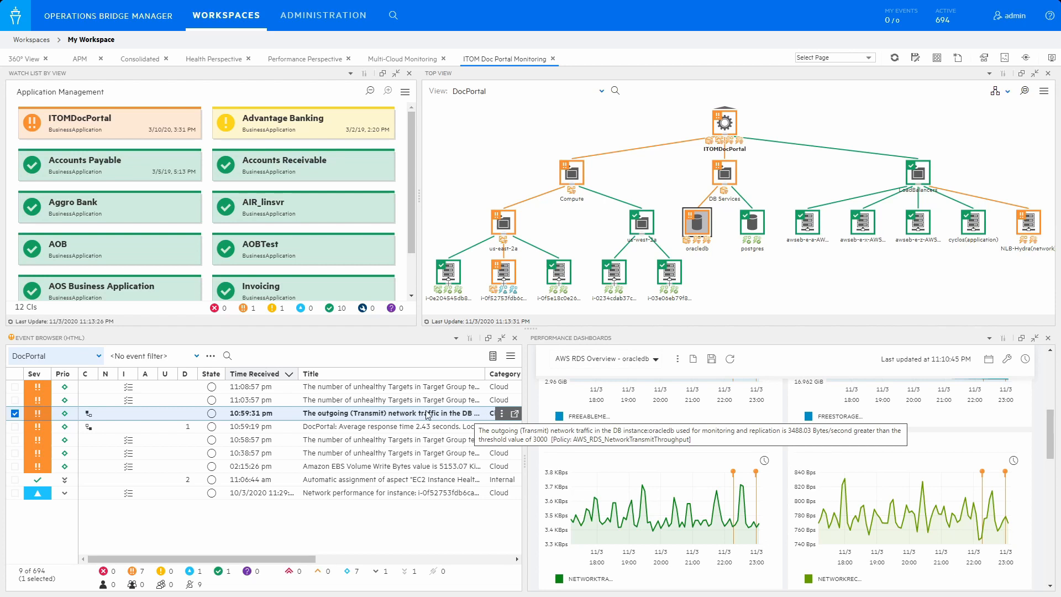
pyautogui.moveTo(294, 418)
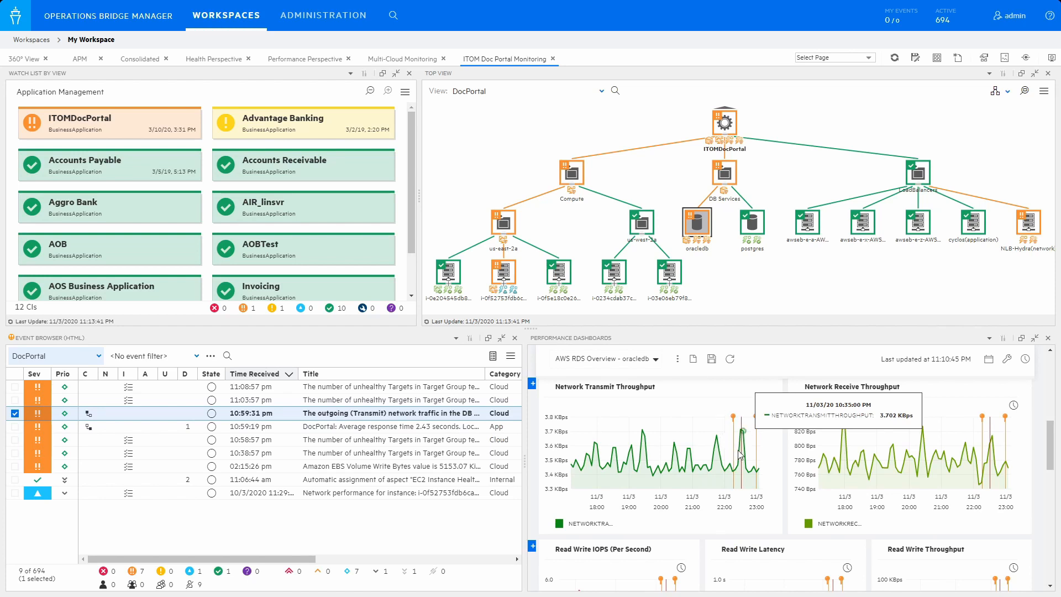
pyautogui.moveTo(724, 437)
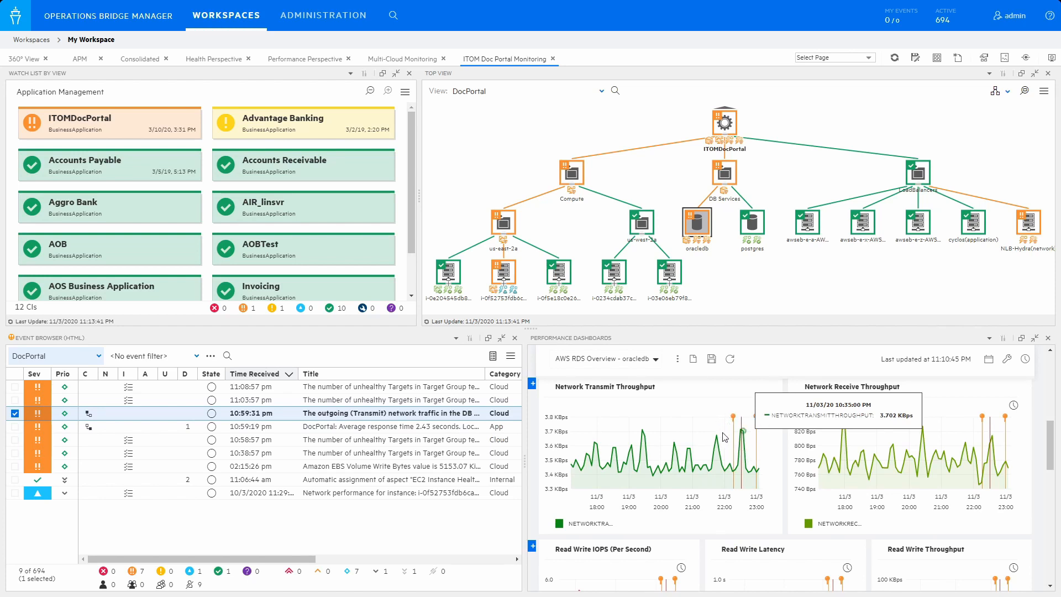
pyautogui.moveTo(770, 473)
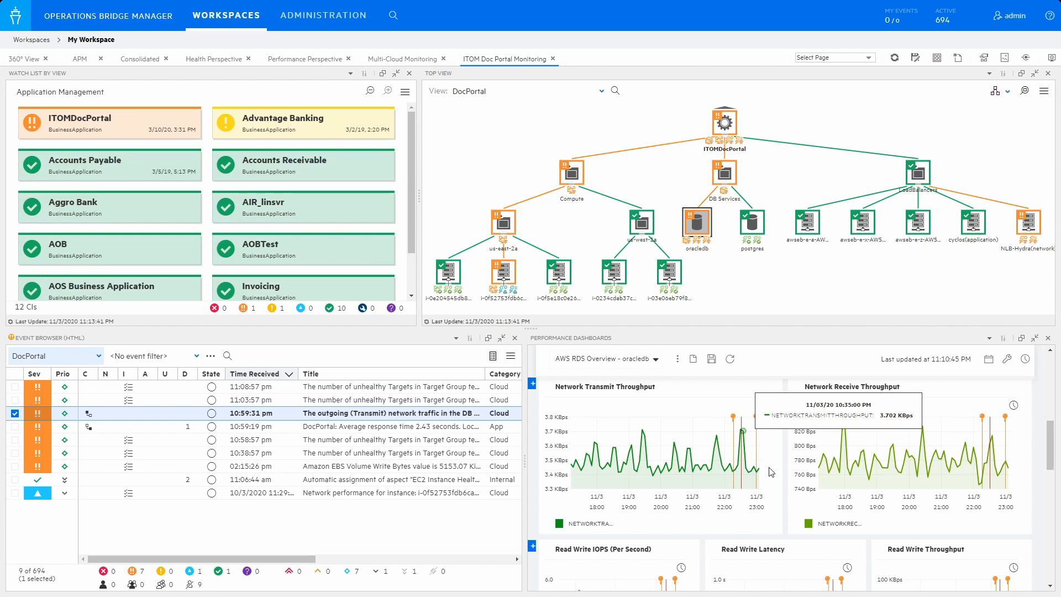
pyautogui.moveTo(742, 521)
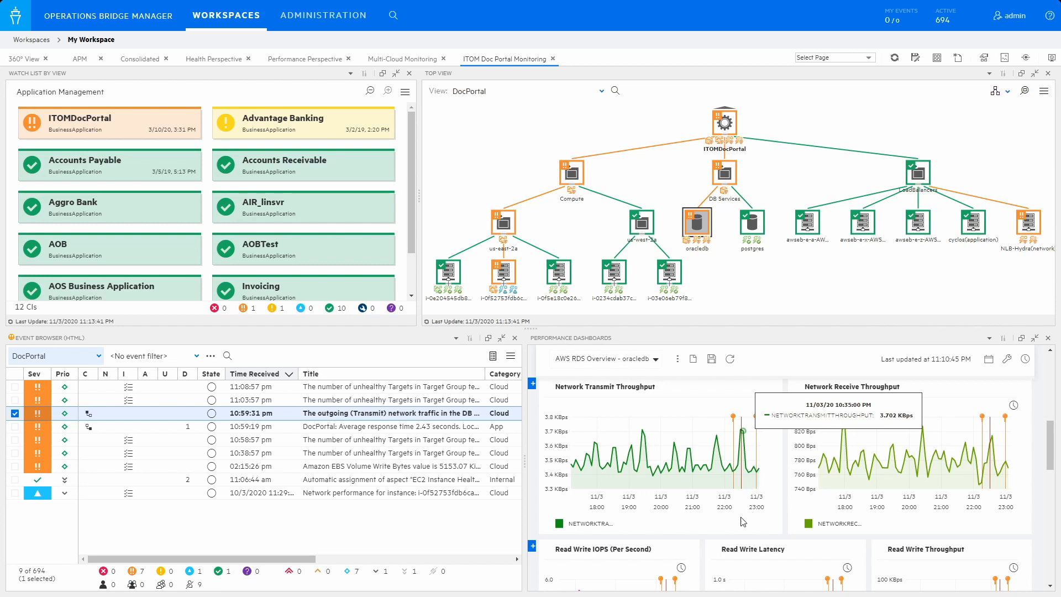
pyautogui.moveTo(556, 398)
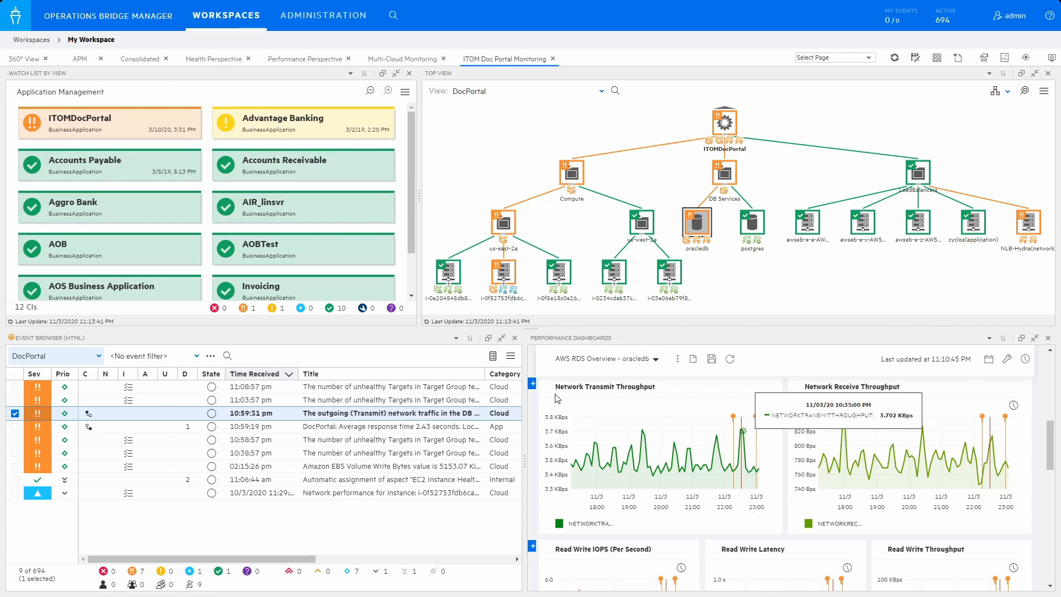
pyautogui.moveTo(666, 400)
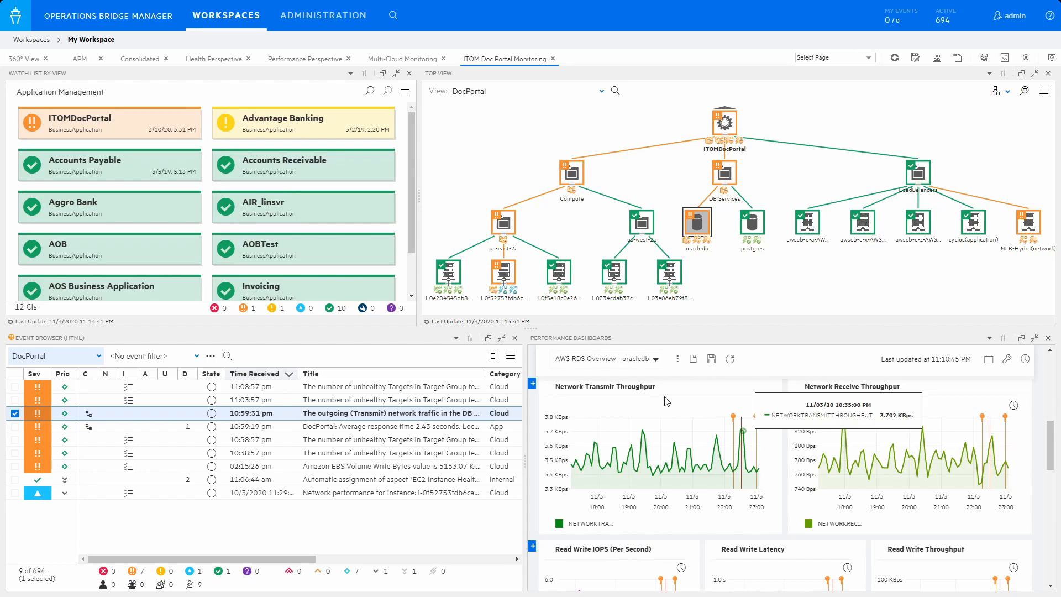